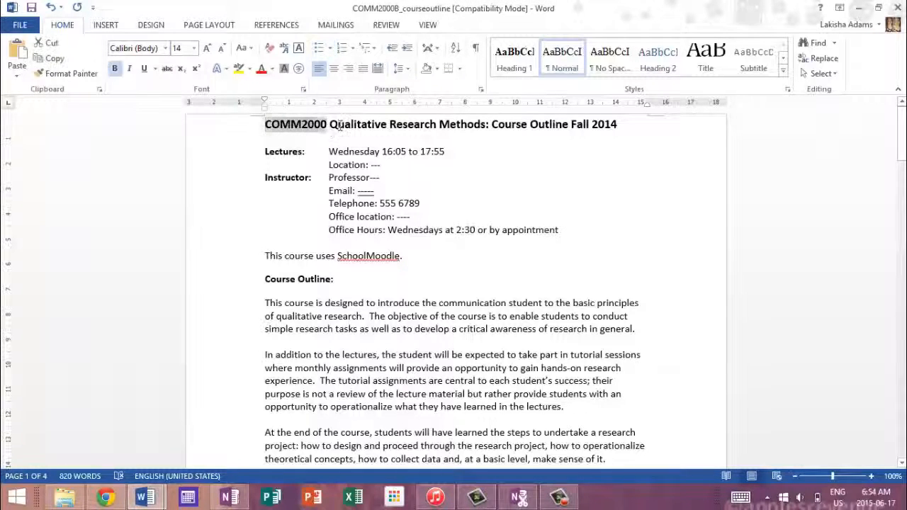
{"action": "left_click_drag", "start_coordinate": [331, 124], "coordinate": [488, 124]}
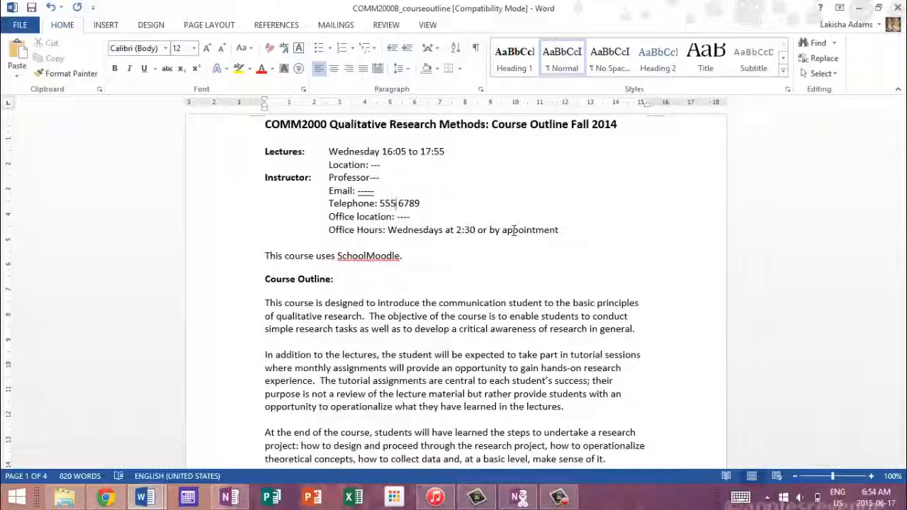
{"action": "scroll", "scroll_direction": "down", "scroll_amount": 3}
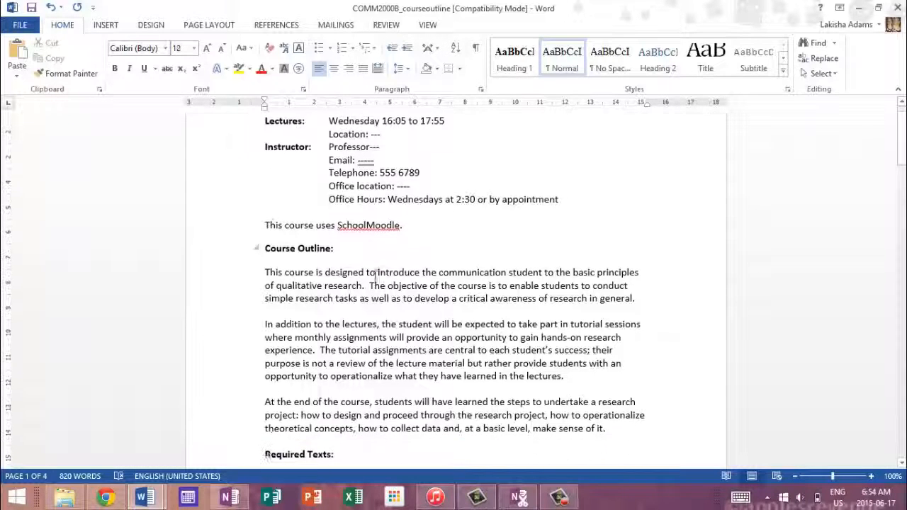
{"action": "left_click", "coordinate": [193, 49]}
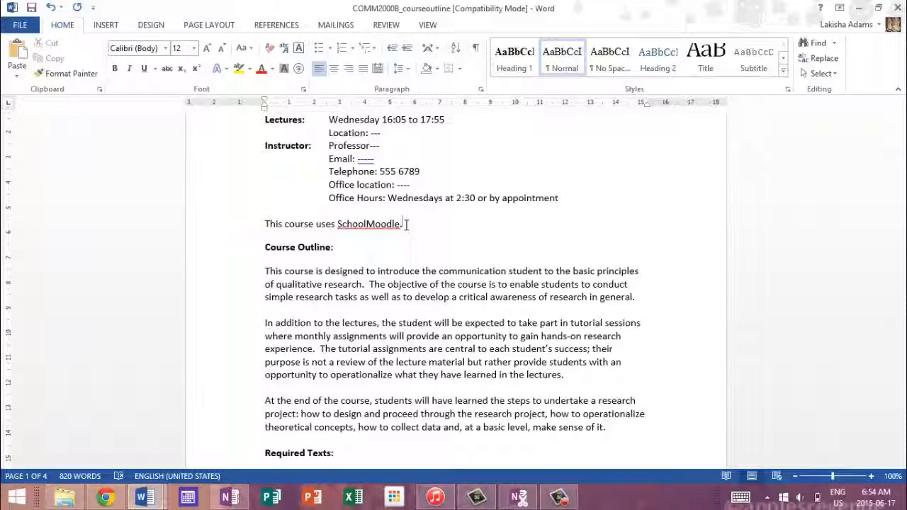
{"action": "scroll", "scroll_direction": "down", "scroll_amount": 3}
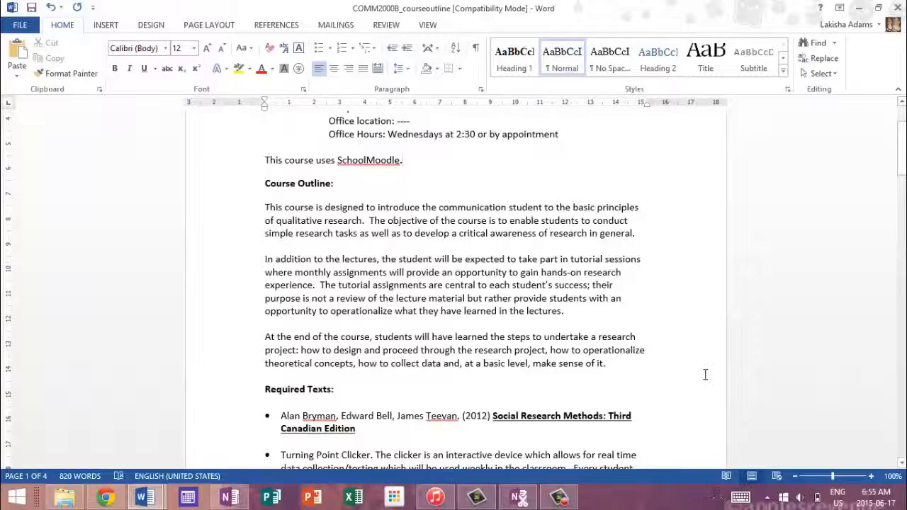
{"action": "mouse_move", "coordinate": [376, 211]}
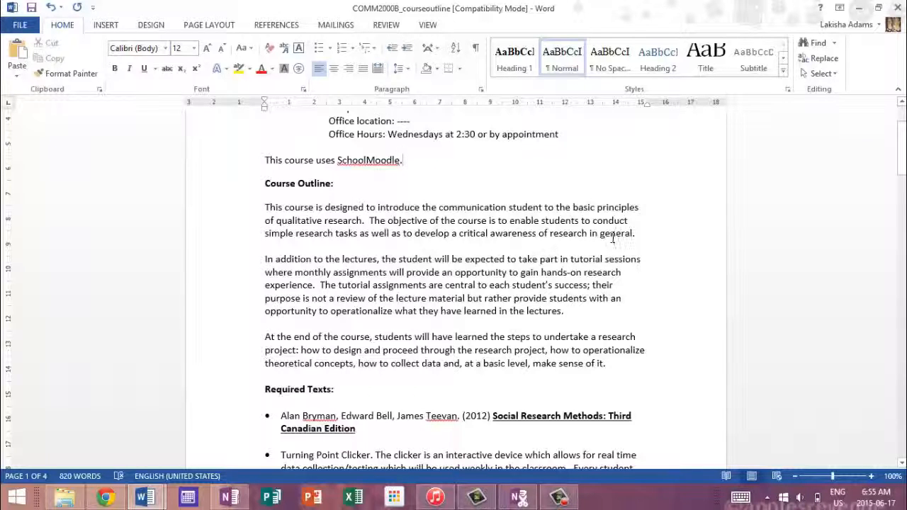
{"action": "scroll", "scroll_direction": "down", "scroll_amount": 3}
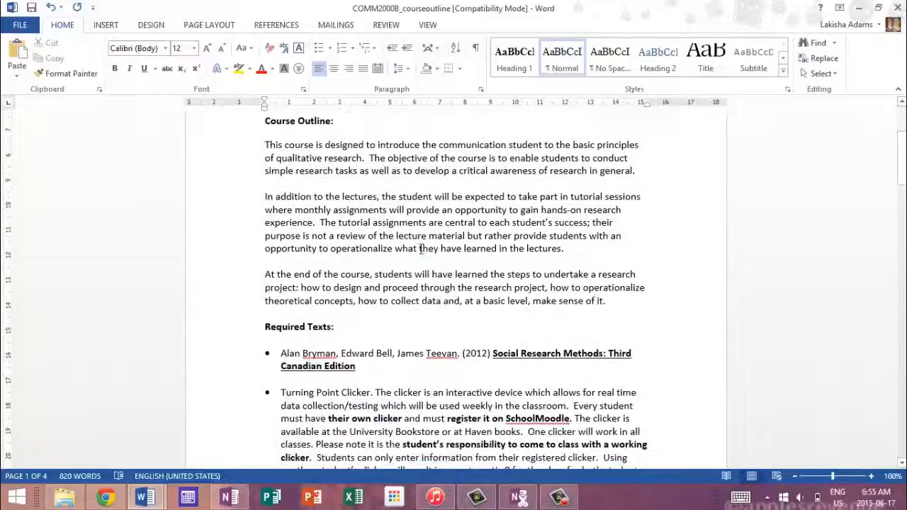
{"action": "scroll", "scroll_direction": "down", "scroll_amount": 3}
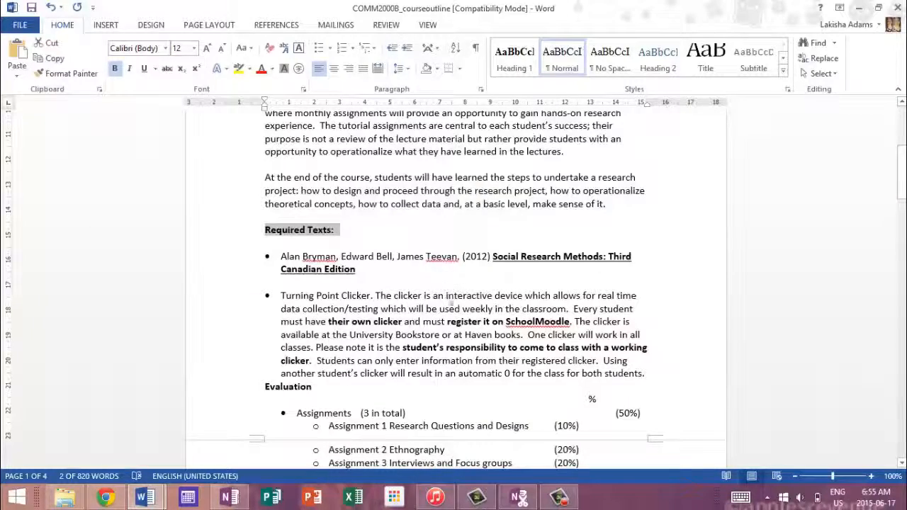
{"action": "scroll", "scroll_direction": "down", "scroll_amount": 3}
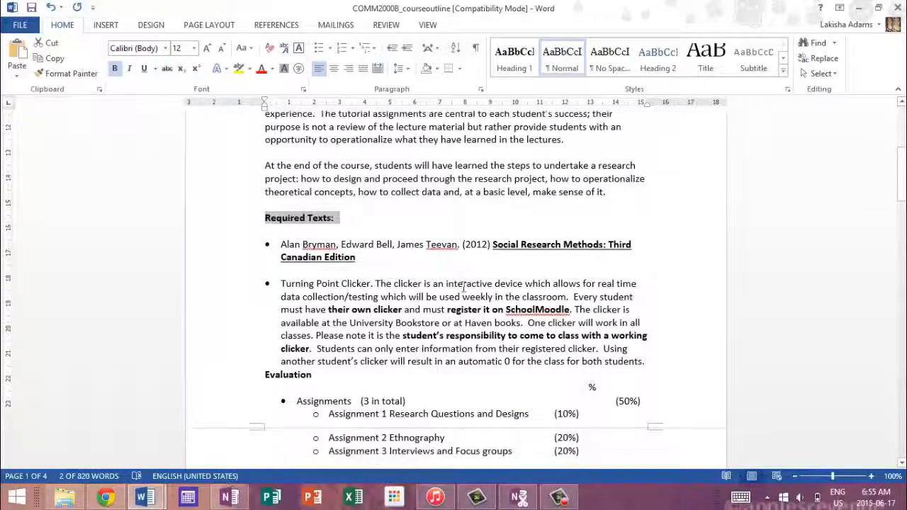
{"action": "scroll", "scroll_direction": "down", "scroll_amount": 3}
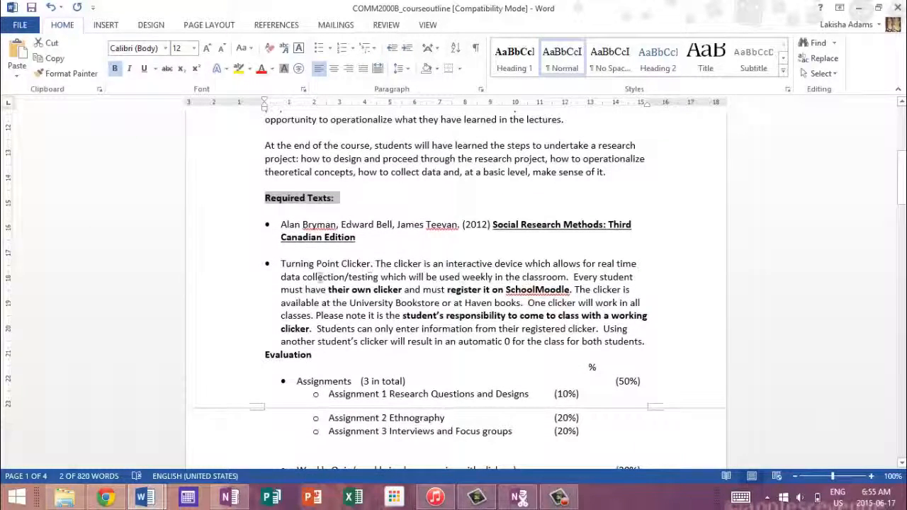
{"action": "double_click", "coordinate": [319, 264]}
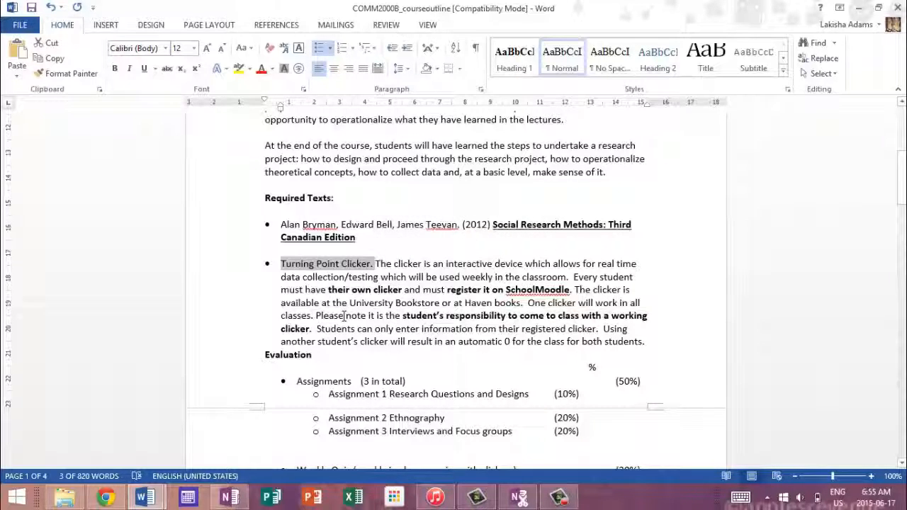
{"action": "scroll", "scroll_direction": "down", "scroll_amount": 3}
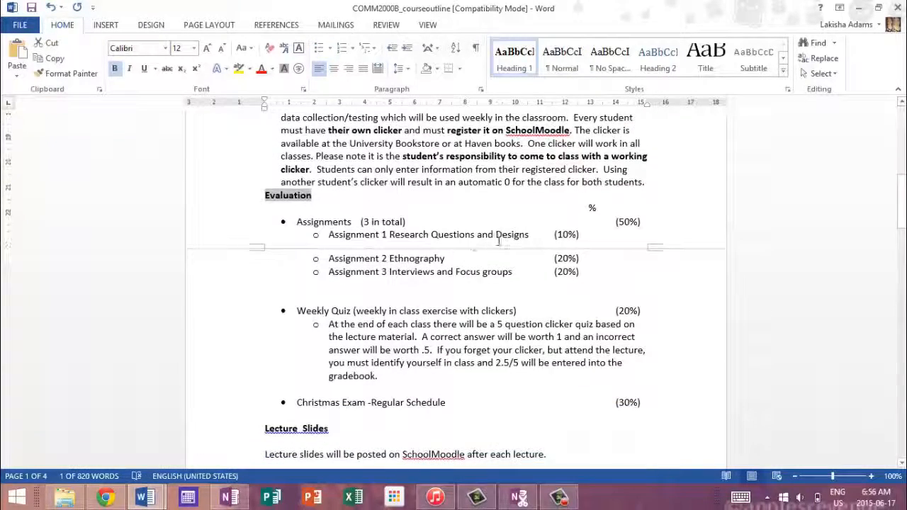
{"action": "scroll", "scroll_direction": "down", "scroll_amount": 3}
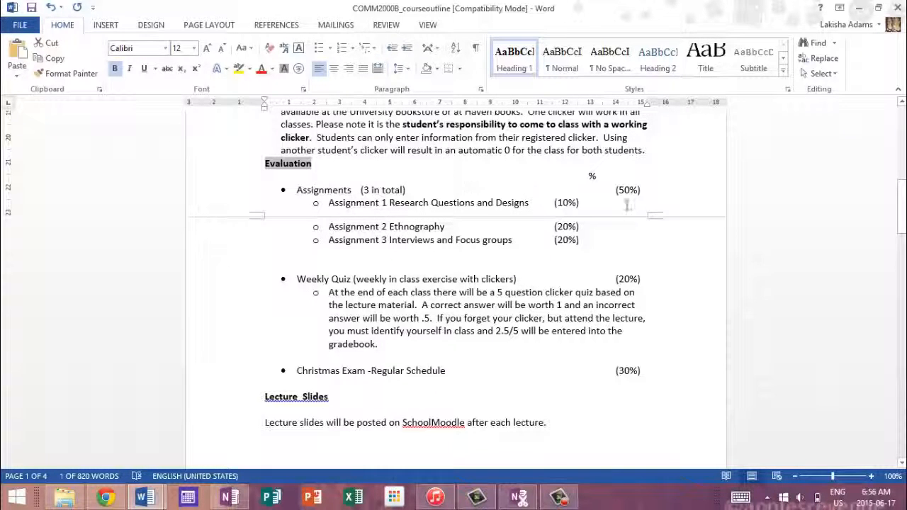
{"action": "mouse_move", "coordinate": [637, 248]}
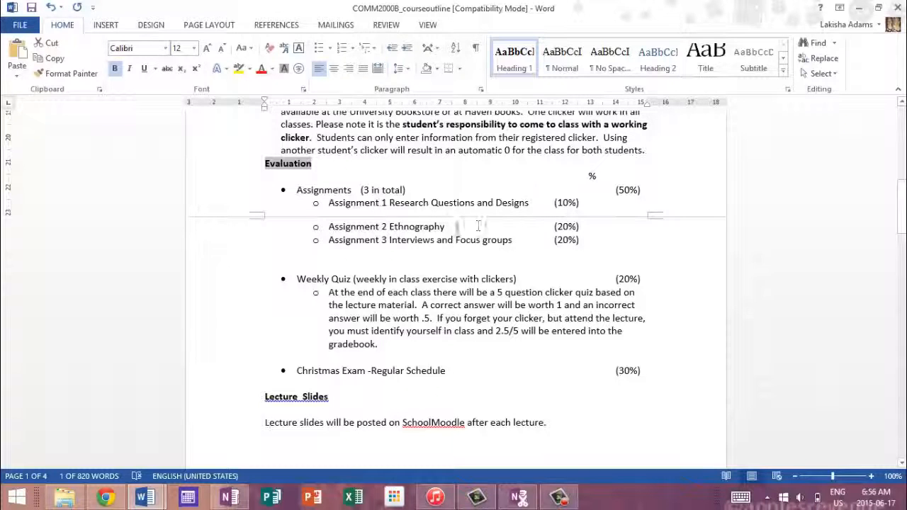
{"action": "scroll", "scroll_direction": "down", "scroll_amount": 3}
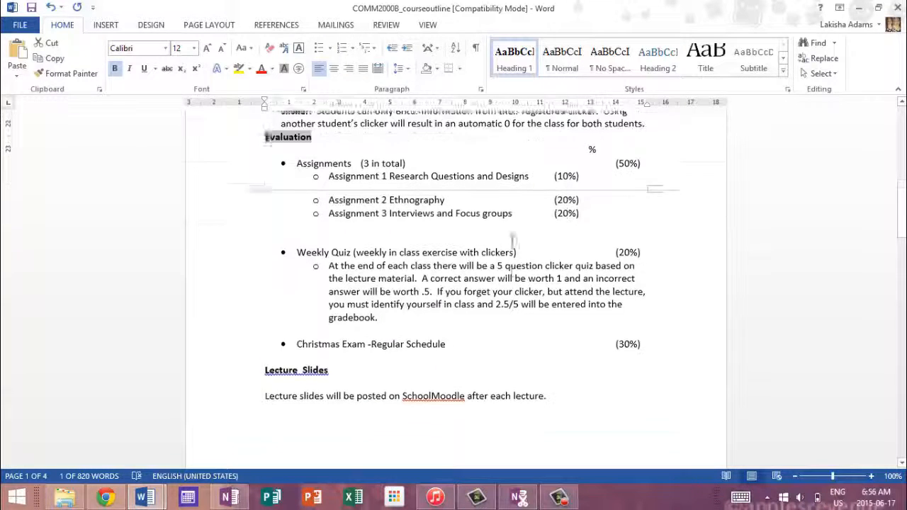
{"action": "scroll", "scroll_direction": "down", "scroll_amount": 3}
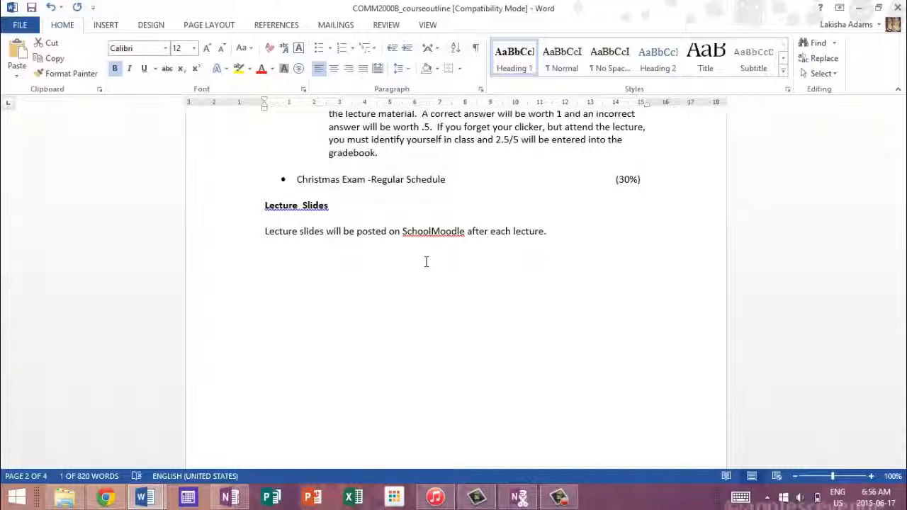
{"action": "mouse_move", "coordinate": [440, 263]}
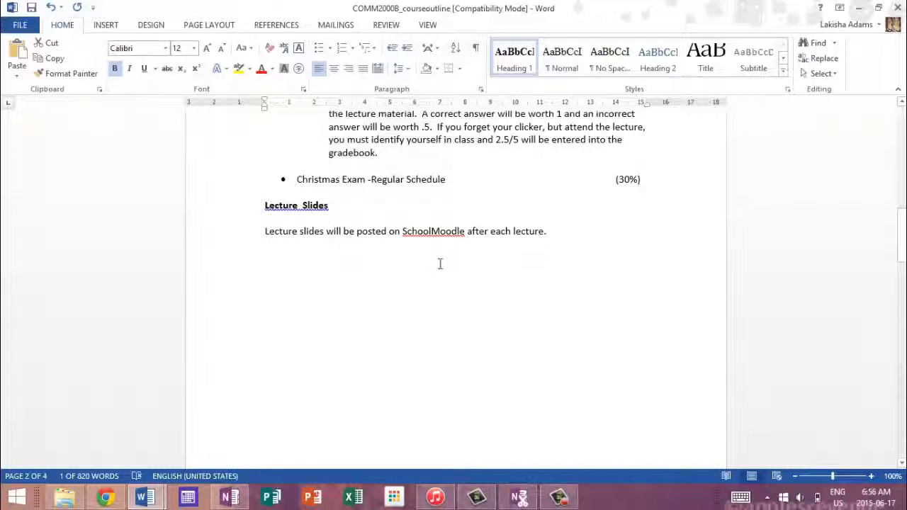
{"action": "scroll", "scroll_direction": "down", "scroll_amount": 3}
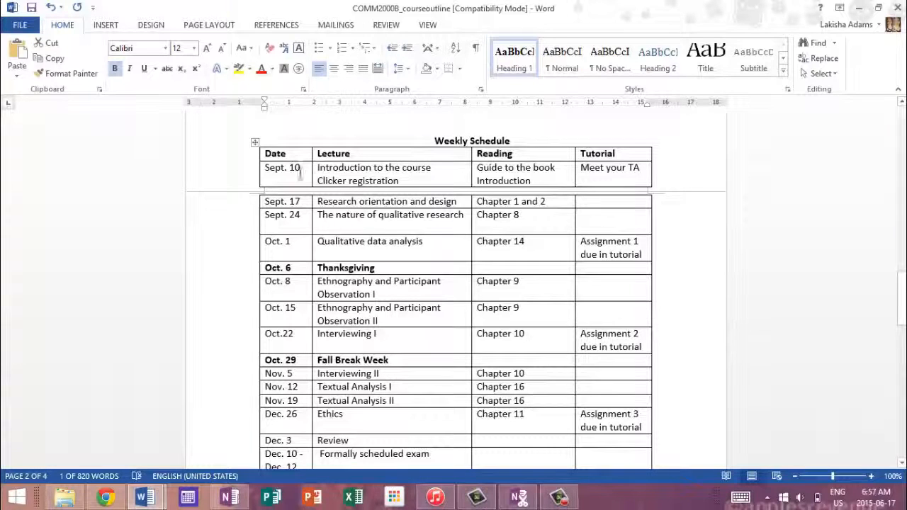
{"action": "mouse_move", "coordinate": [438, 186]}
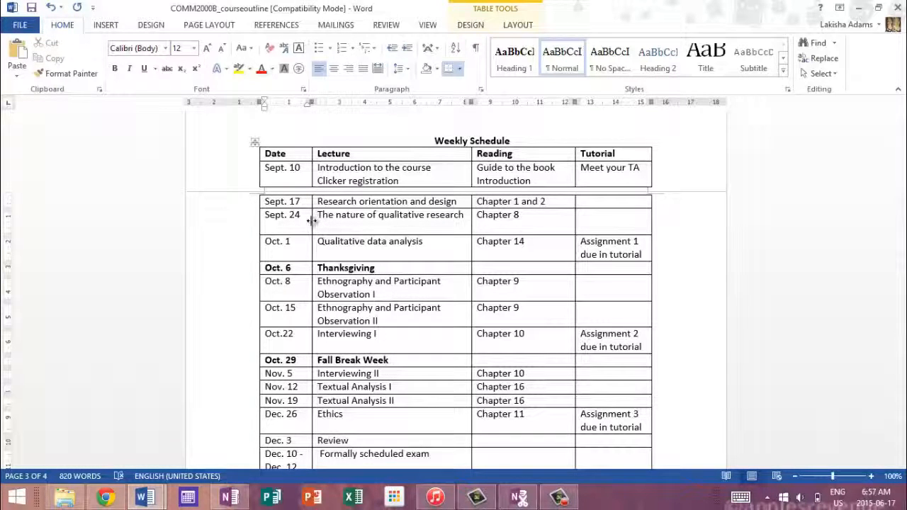
{"action": "double_click", "coordinate": [497, 215]}
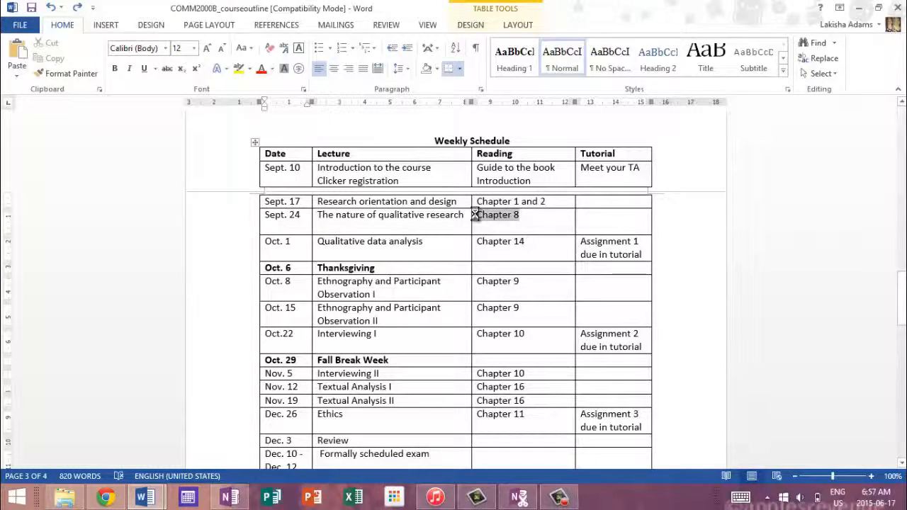
{"action": "double_click", "coordinate": [497, 215]}
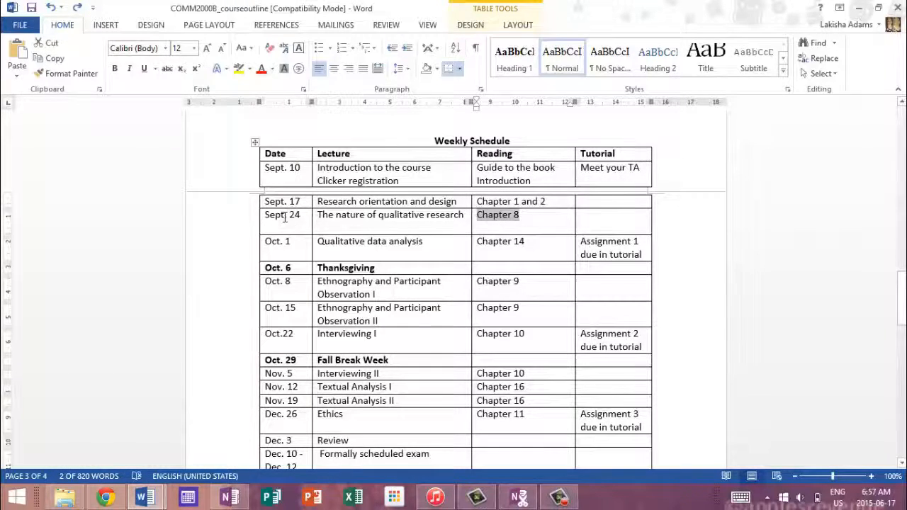
{"action": "scroll", "scroll_direction": "down", "scroll_amount": 3}
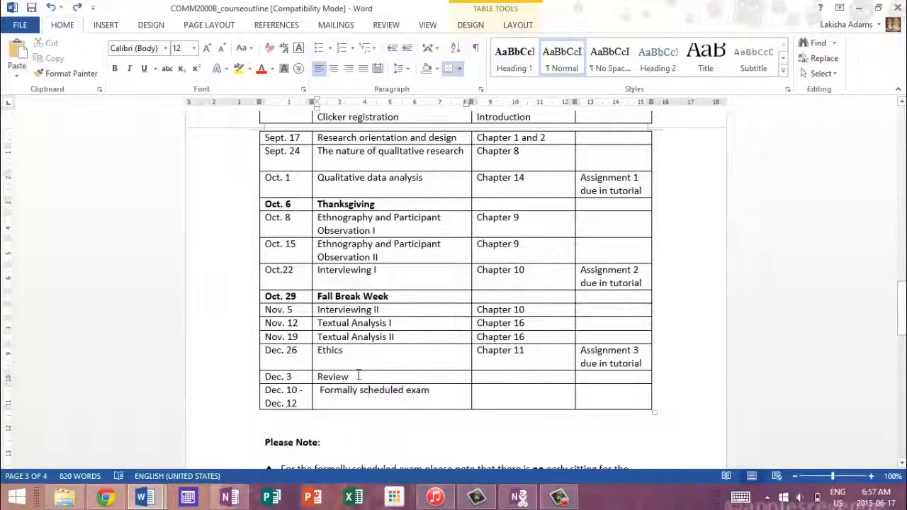
{"action": "double_click", "coordinate": [332, 377]}
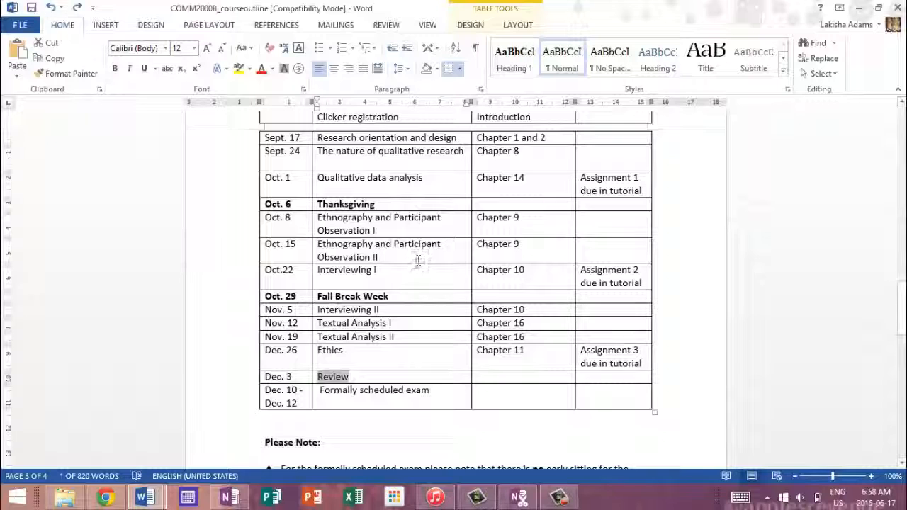
{"action": "scroll", "scroll_direction": "down", "scroll_amount": 3}
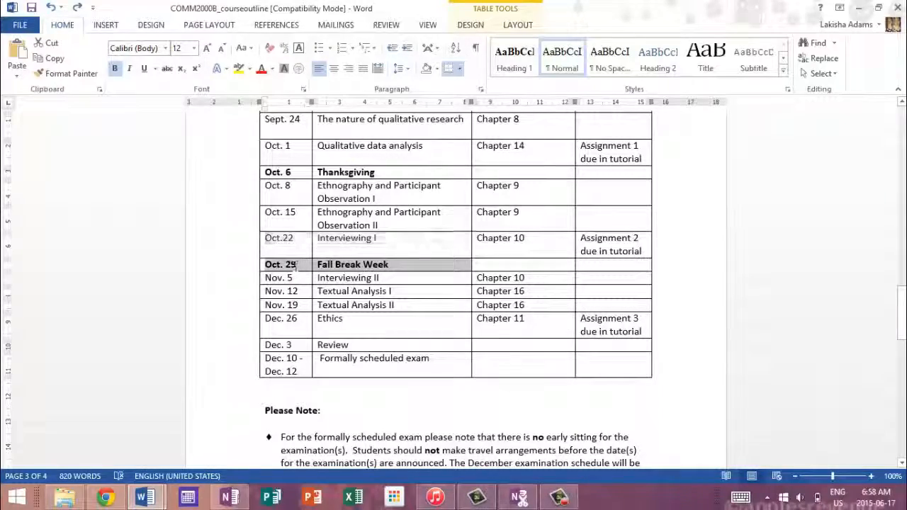
{"action": "scroll", "scroll_direction": "down", "scroll_amount": 3}
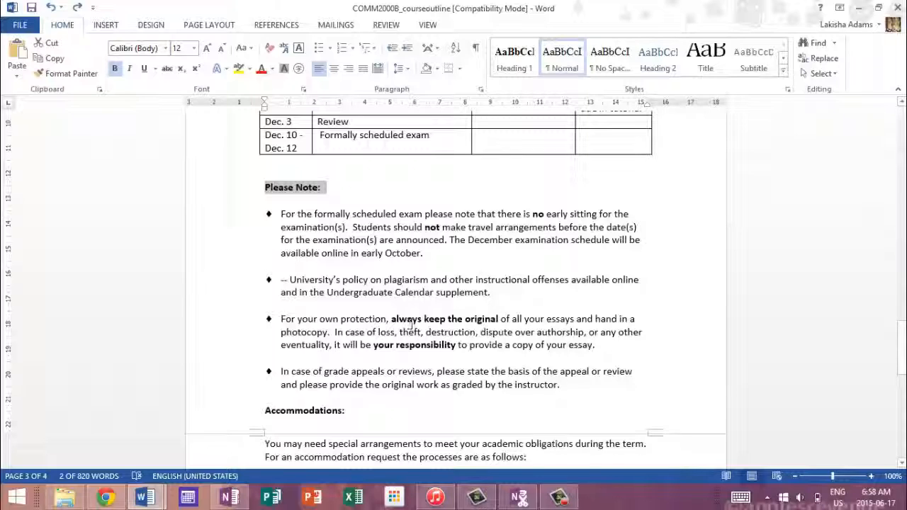
{"action": "mouse_move", "coordinate": [379, 248]}
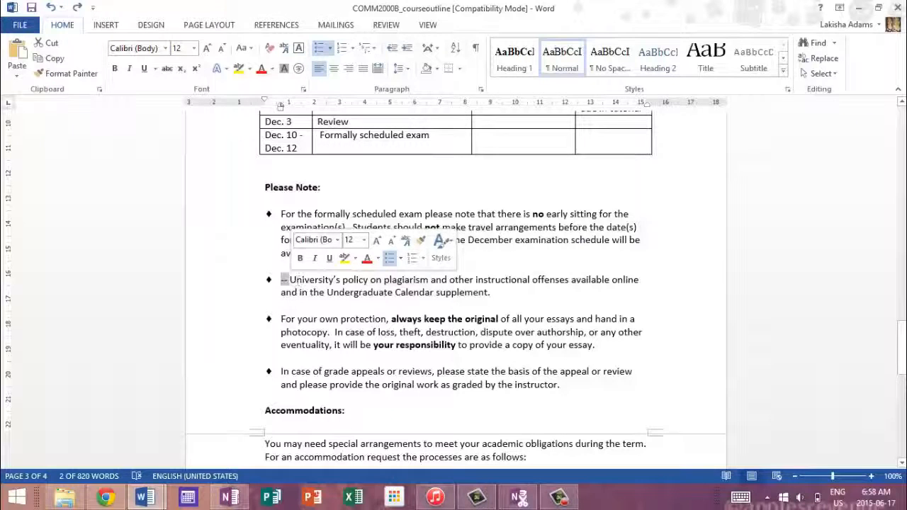
{"action": "scroll", "scroll_direction": "down", "scroll_amount": 3}
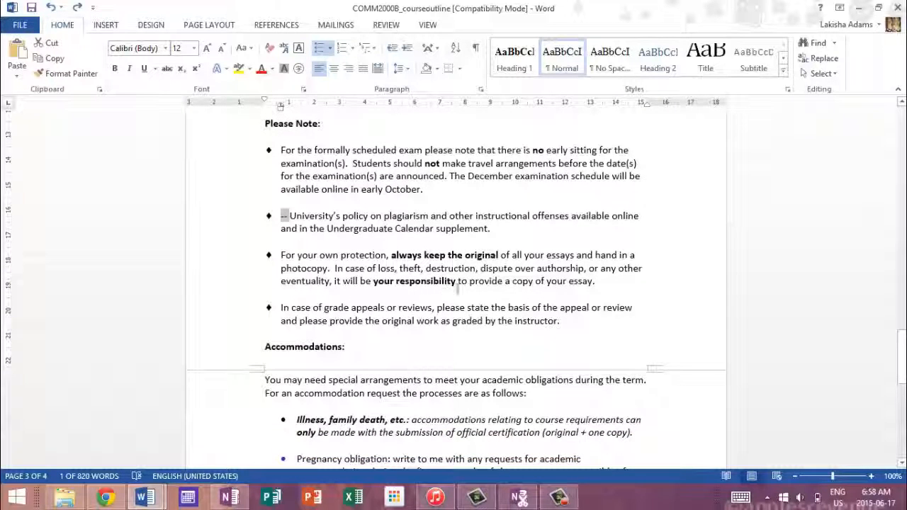
{"action": "scroll", "scroll_direction": "down", "scroll_amount": 3}
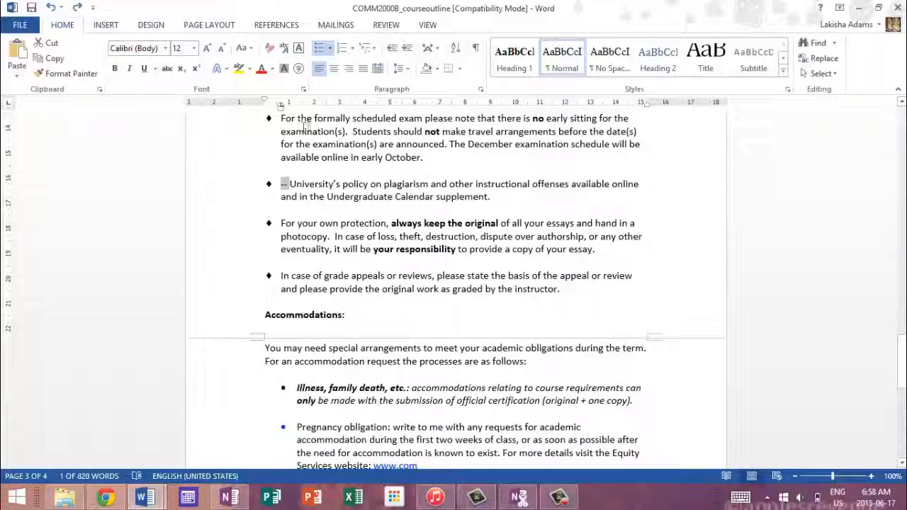
{"action": "scroll", "scroll_direction": "down", "scroll_amount": 3}
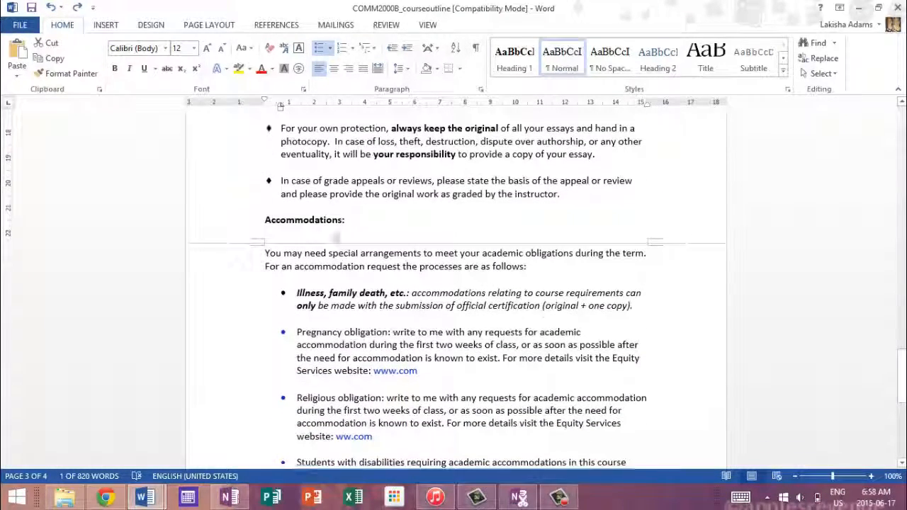
{"action": "scroll", "scroll_direction": "down", "scroll_amount": 3}
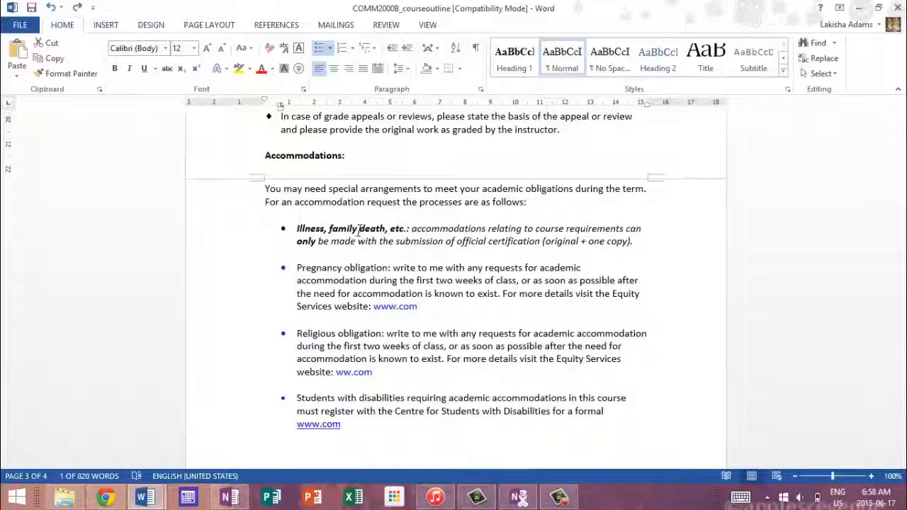
{"action": "mouse_move", "coordinate": [348, 226]}
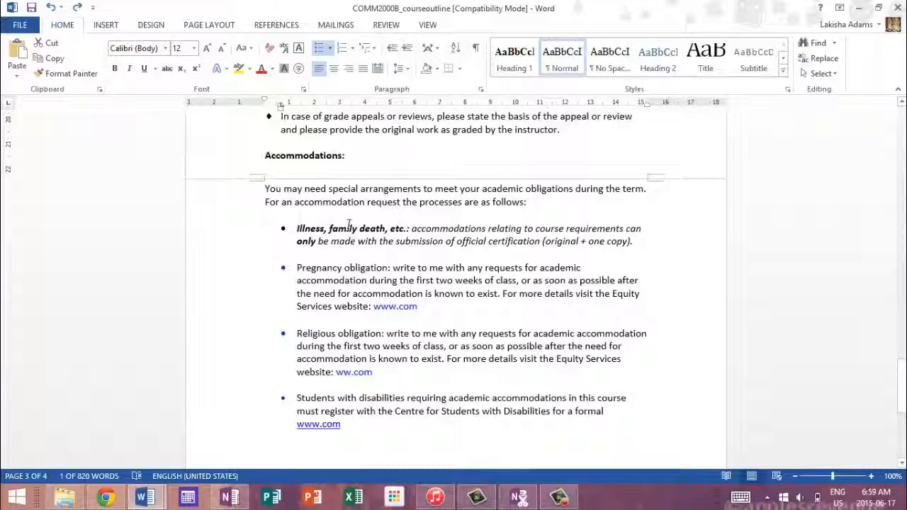
{"action": "mouse_move", "coordinate": [498, 255]}
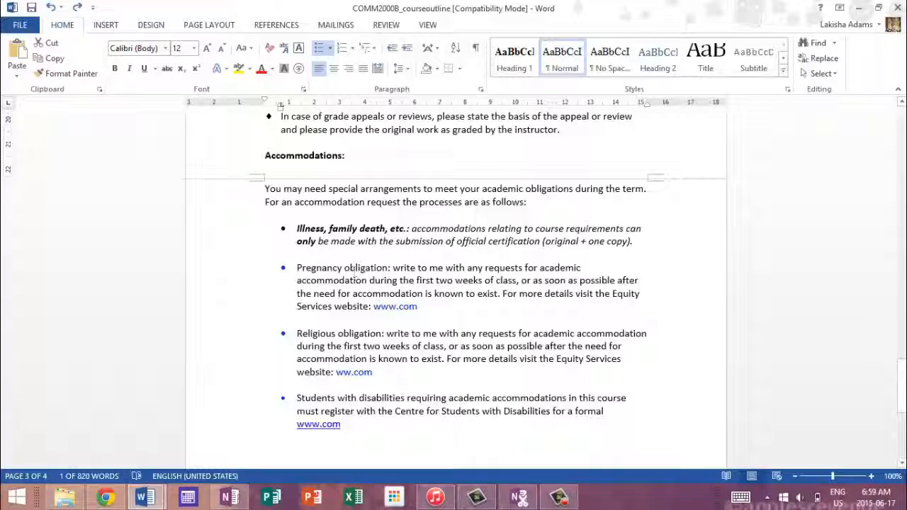
{"action": "left_click_drag", "start_coordinate": [296, 267], "coordinate": [416, 267]}
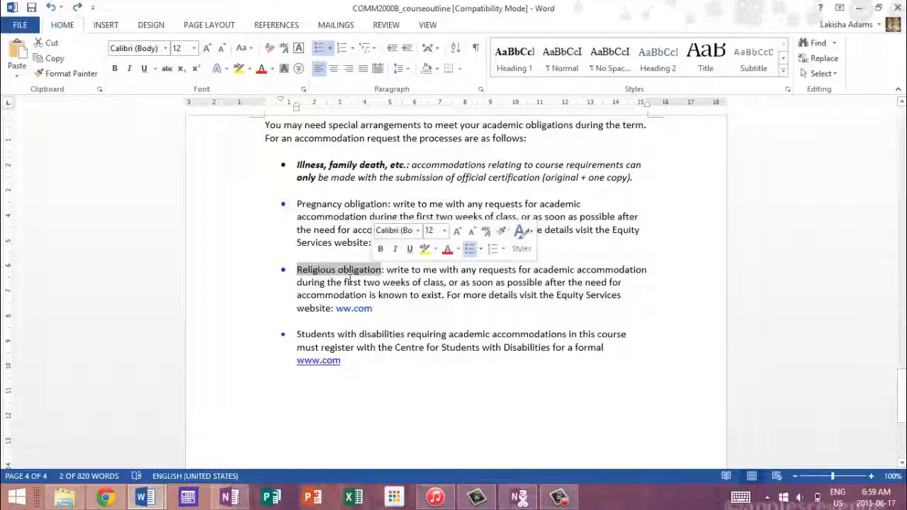
{"action": "mouse_move", "coordinate": [424, 264]}
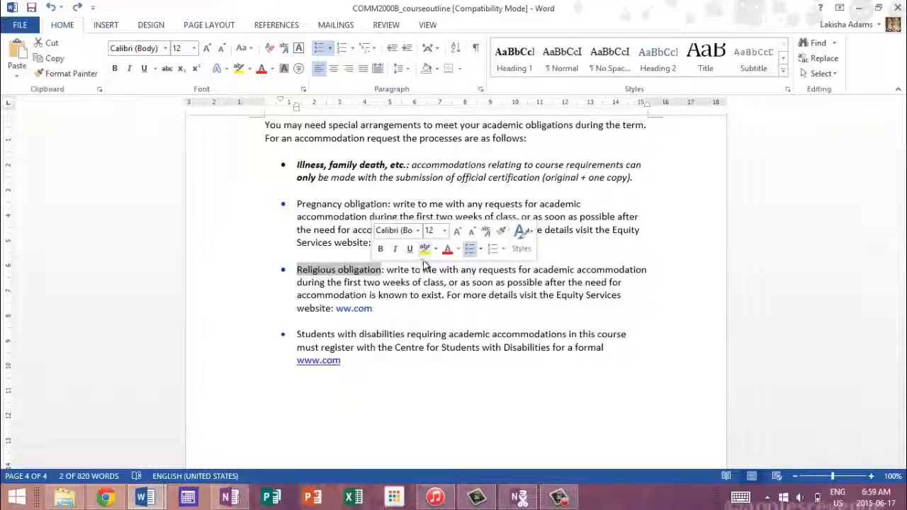